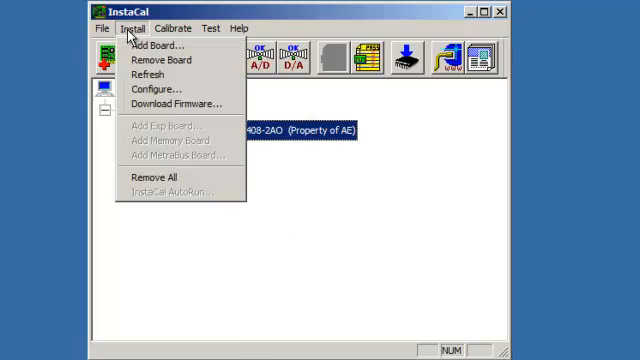
- Configure the USB-2408-2AO channel 0 as a differential input at a 60 Hz data rate
click(150, 88)
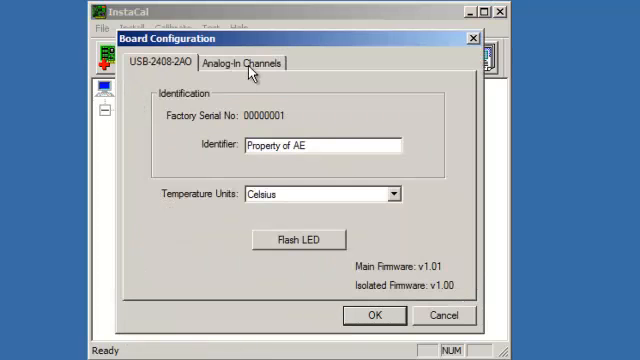
click(240, 62)
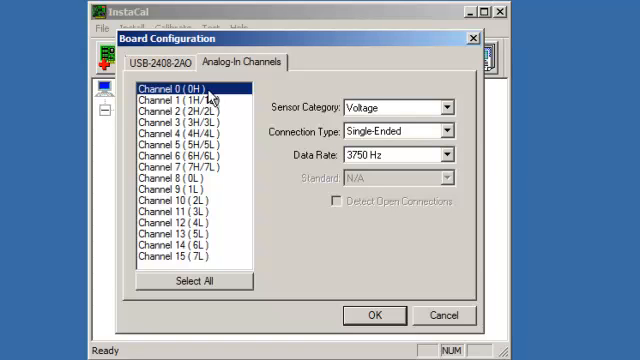
click(446, 108)
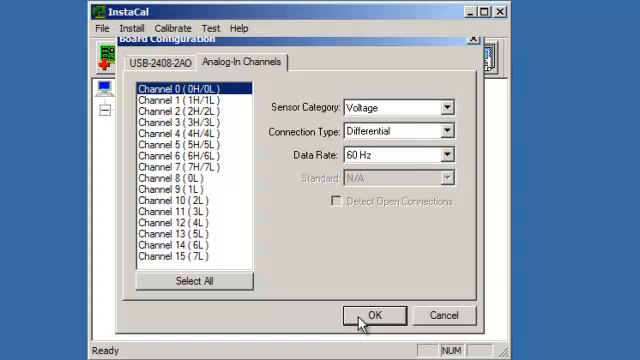
click(374, 314)
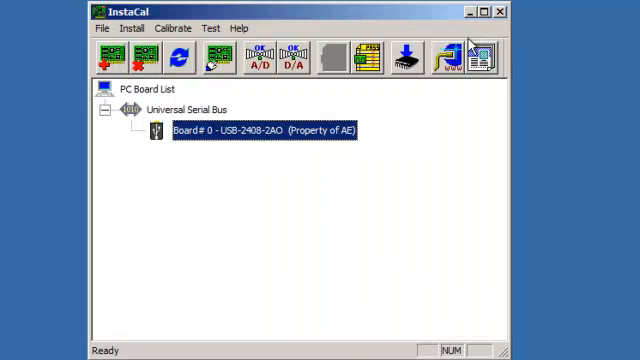
click(478, 56)
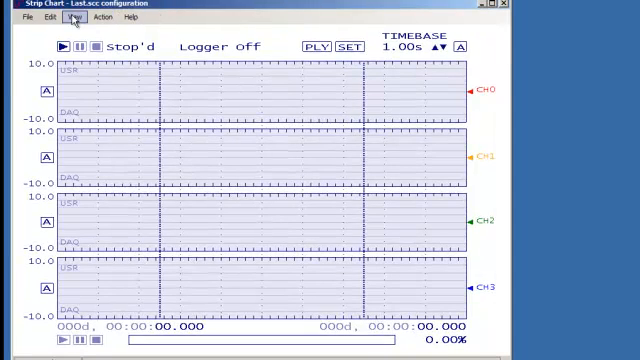
click(38, 16)
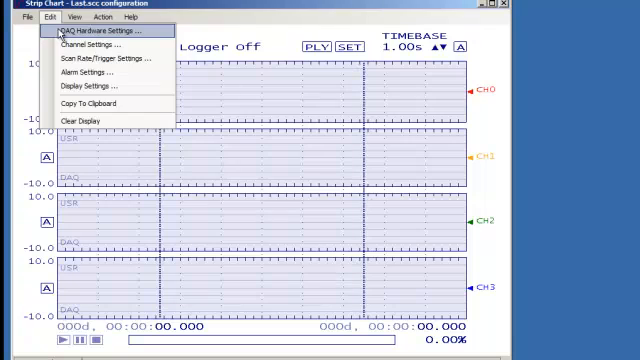
click(98, 32)
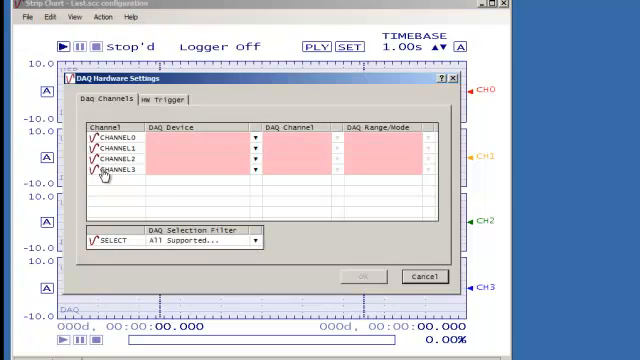
click(420, 276)
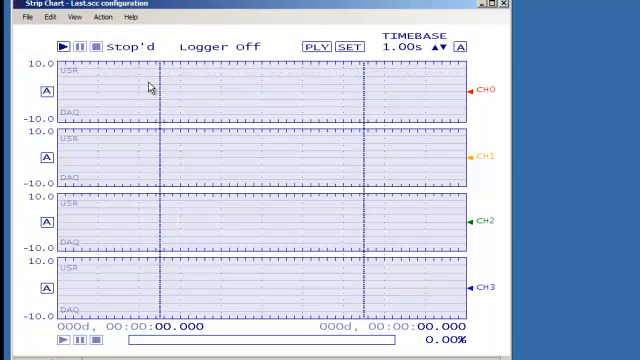
- Set channel 0 units to LBS and enable scaling with a 263 multiplier
click(38, 16)
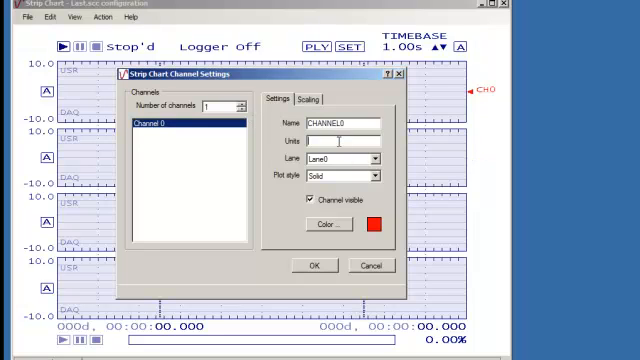
text(LB)
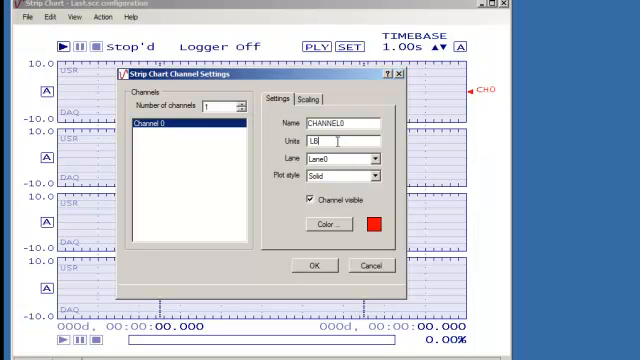
text(S)
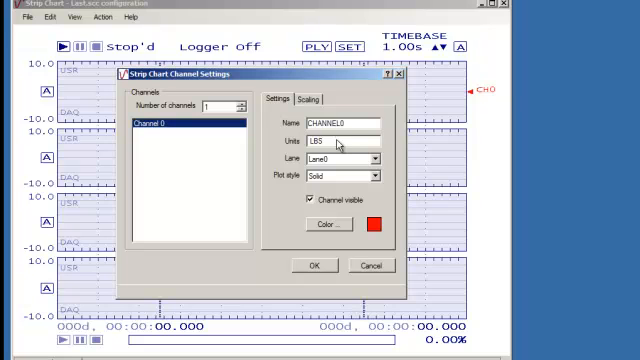
click(324, 96)
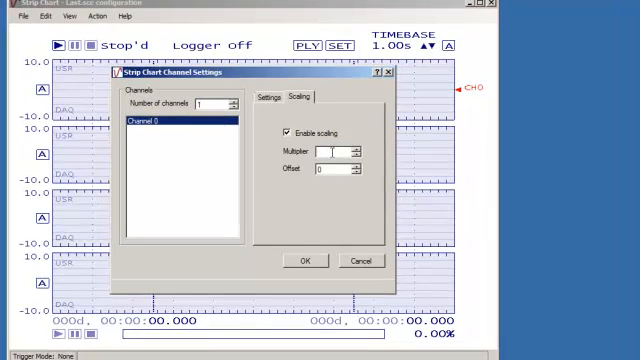
text(263)
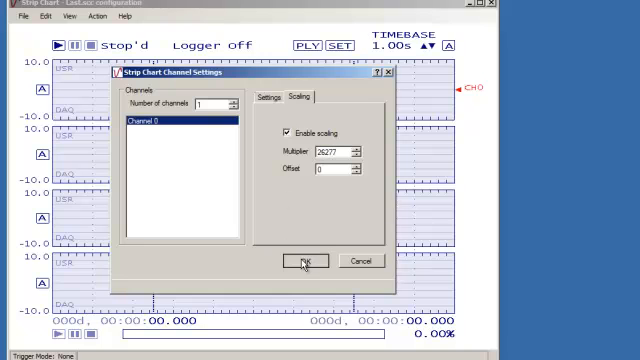
click(304, 260)
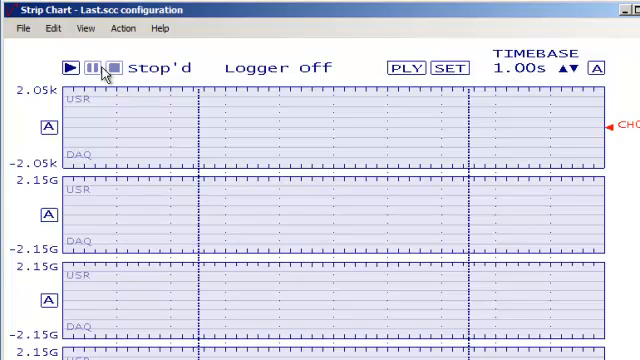
- Label the strip chart lane LBS with a fixed 0 to 250 vertical range
click(48, 28)
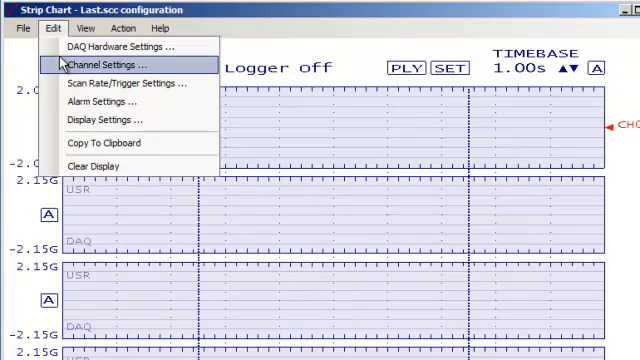
click(104, 120)
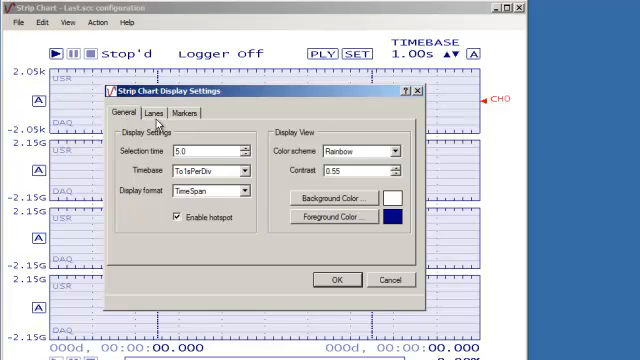
click(152, 110)
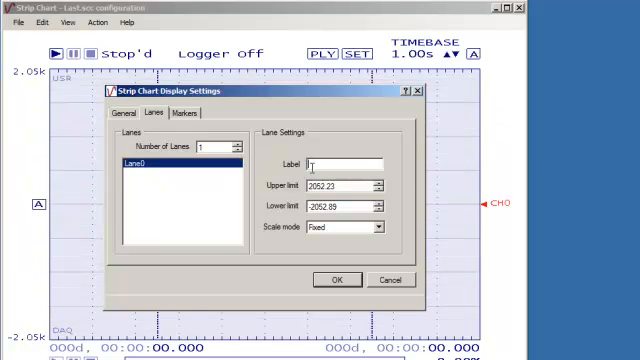
text(LBS)
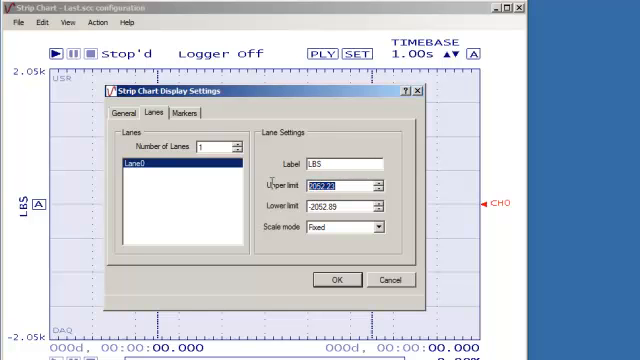
text(25)
click(344, 206)
text(0)
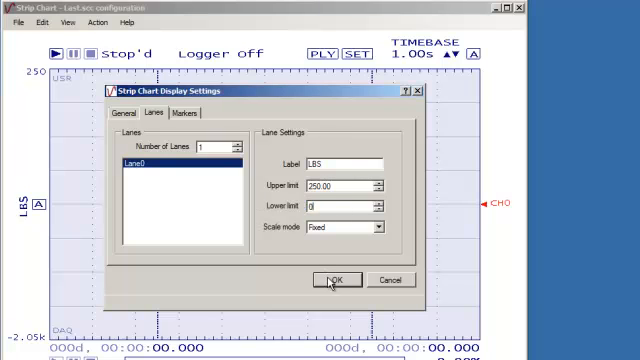
click(336, 278)
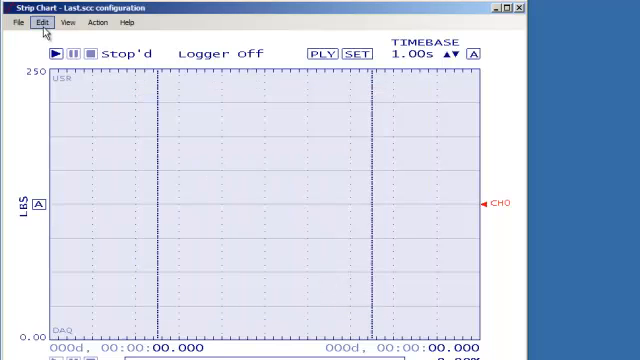
- Set the scan rate to 10 Hz with a 1 minute acquire time
click(38, 24)
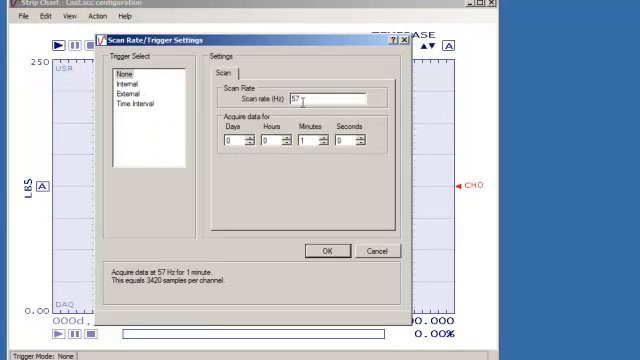
text(1)
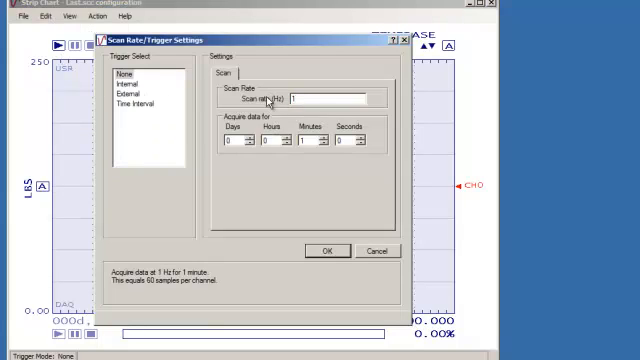
text(10)
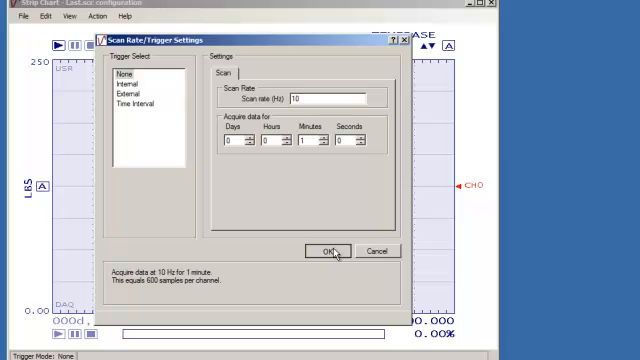
click(328, 250)
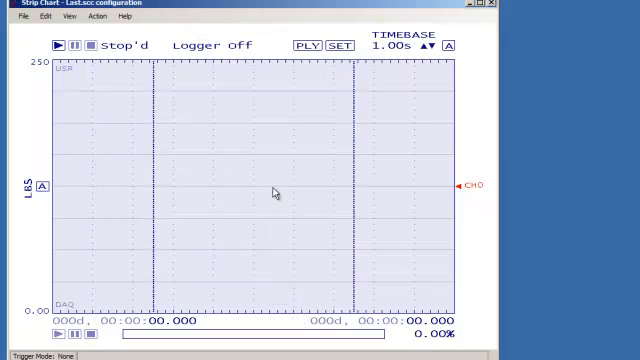
- Run and stop a load acquisition, then check its minimum and mean load readings
click(64, 16)
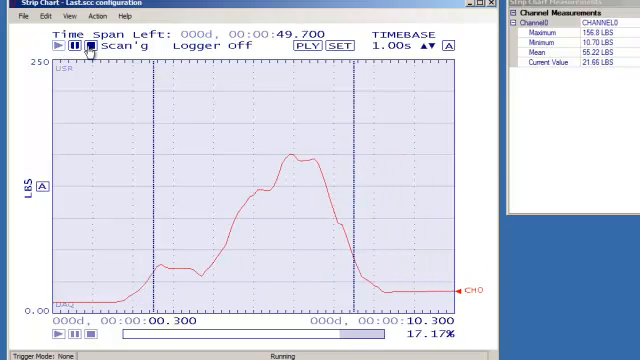
click(104, 46)
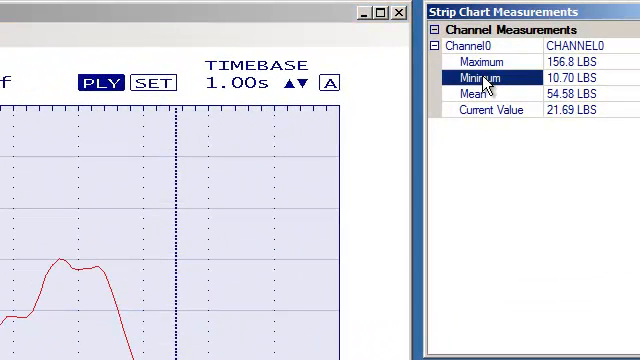
click(490, 94)
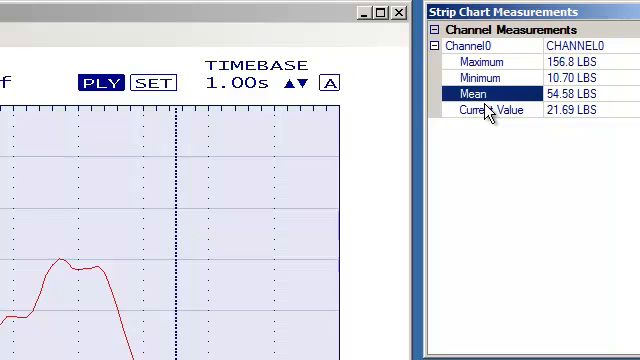
click(490, 108)
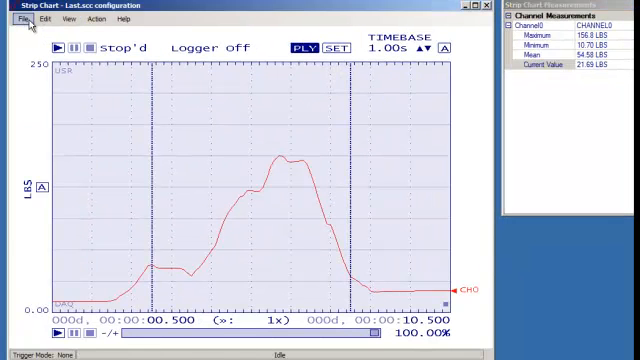
- Save the logged load data as data.csv, replacing the existing file
click(12, 20)
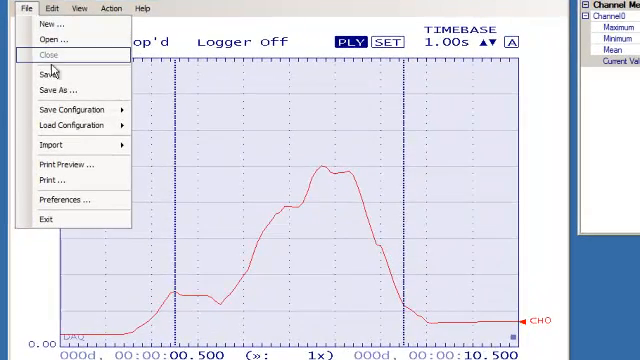
click(58, 88)
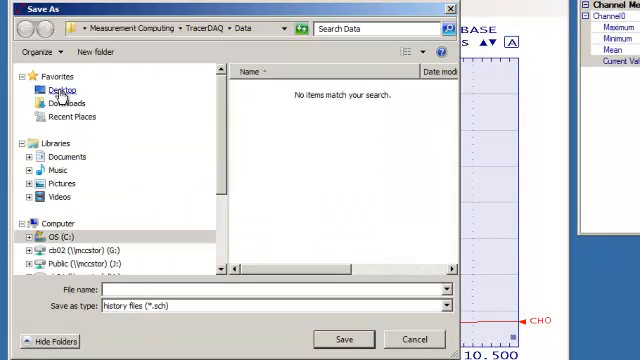
text(data.csv)
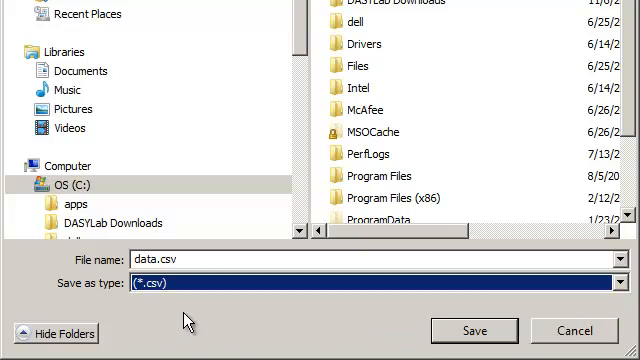
click(476, 330)
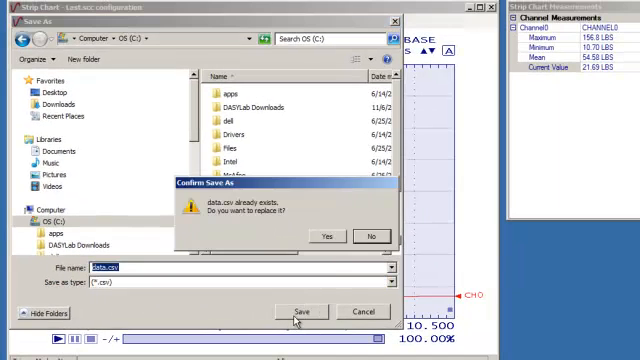
click(324, 236)
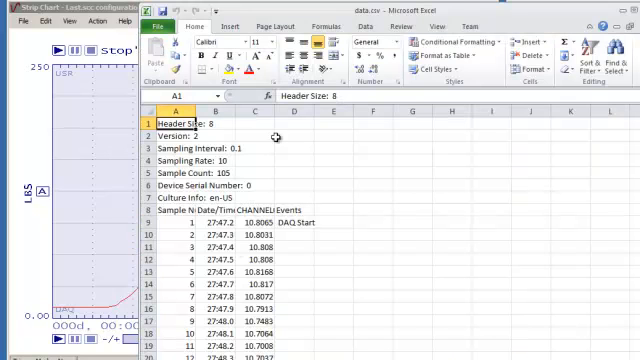
- Insert a line chart of the load values in column C of data.csv
click(264, 98)
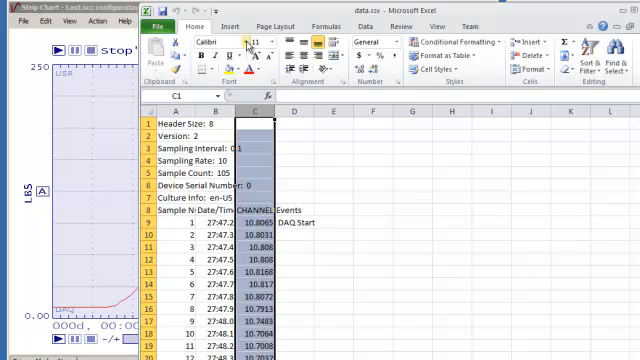
click(244, 24)
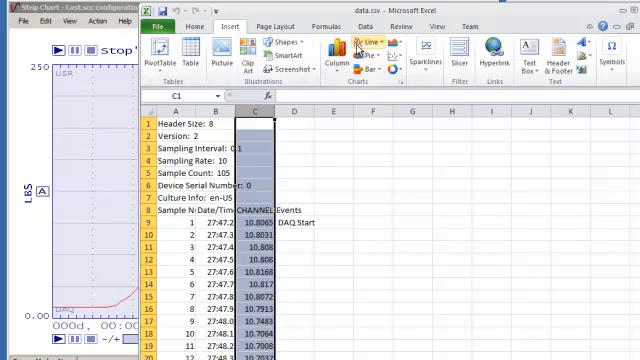
click(364, 42)
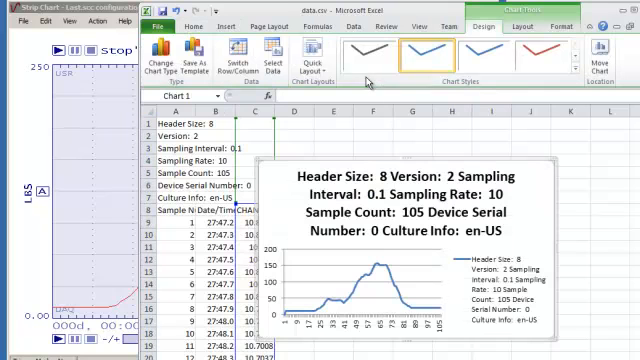